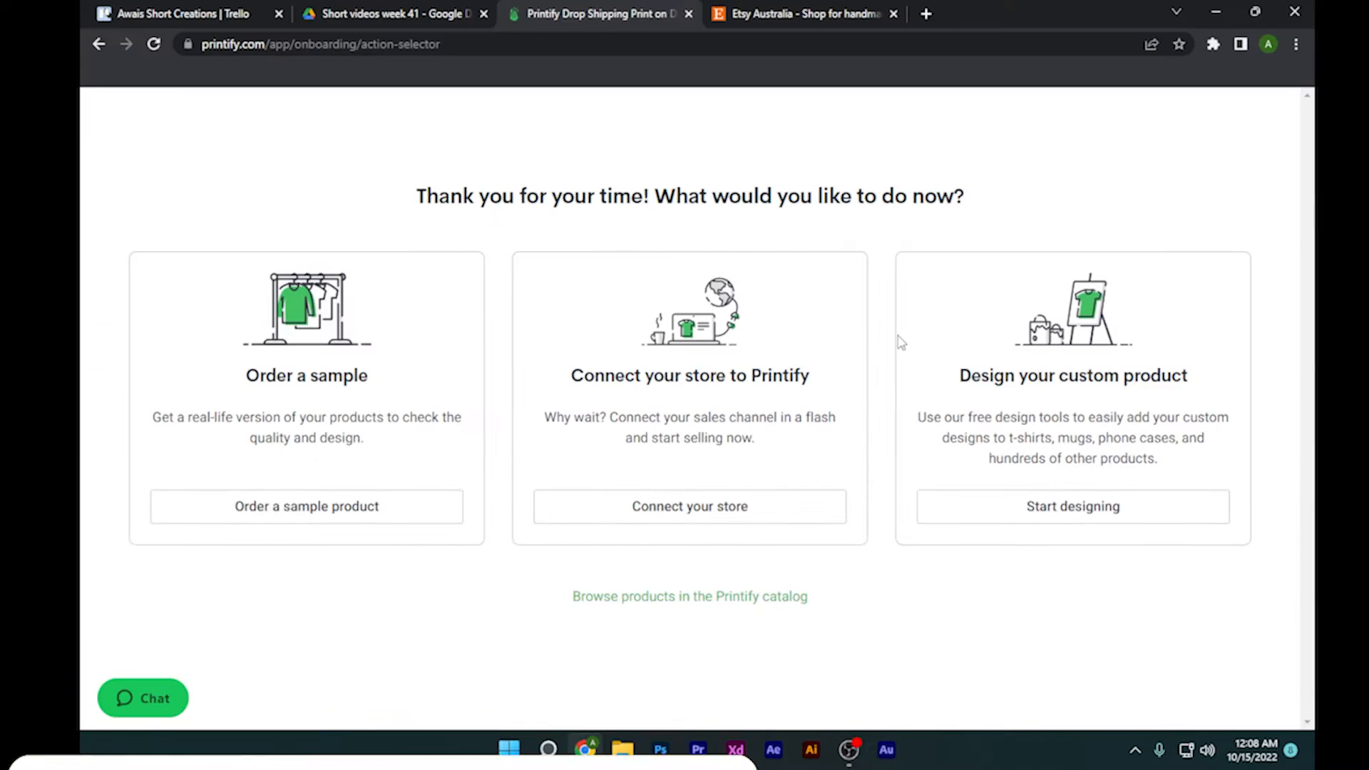
mouse_move(487, 557)
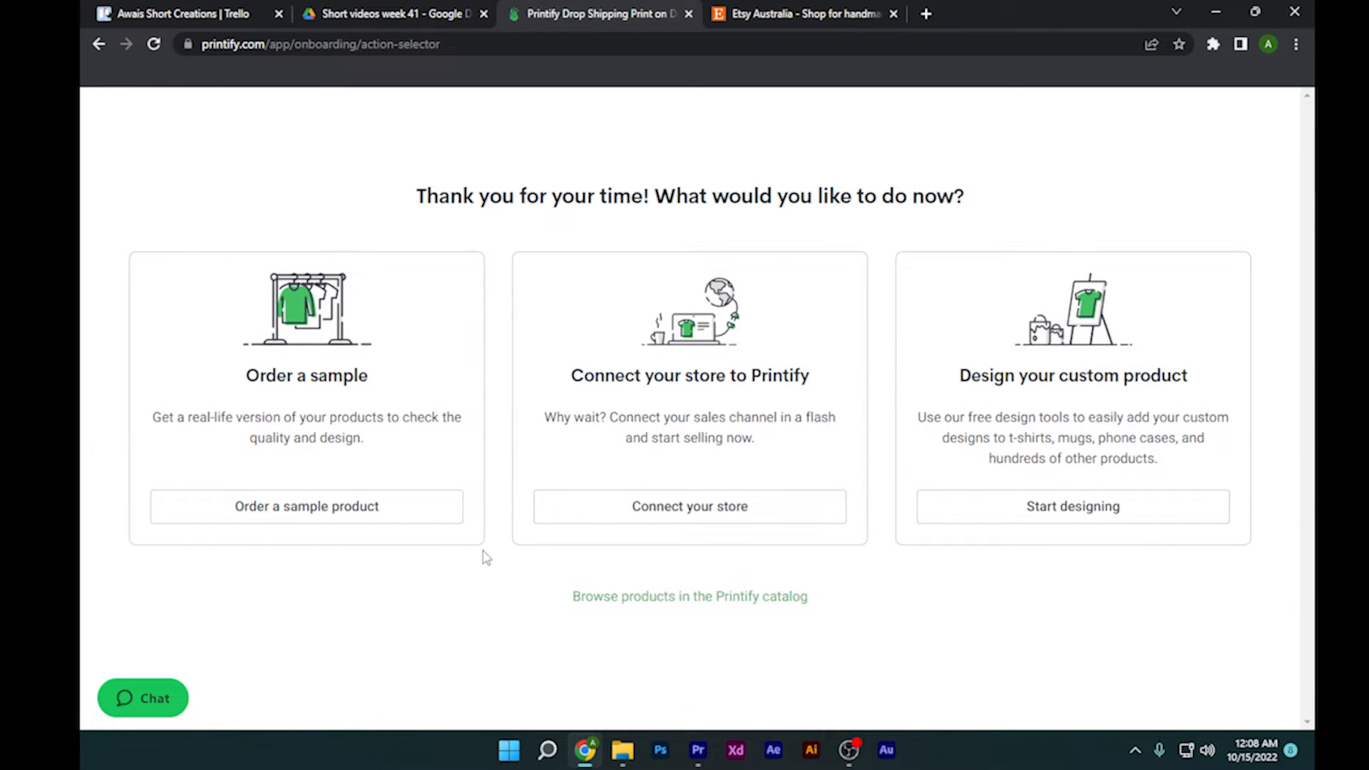
mouse_move(626, 426)
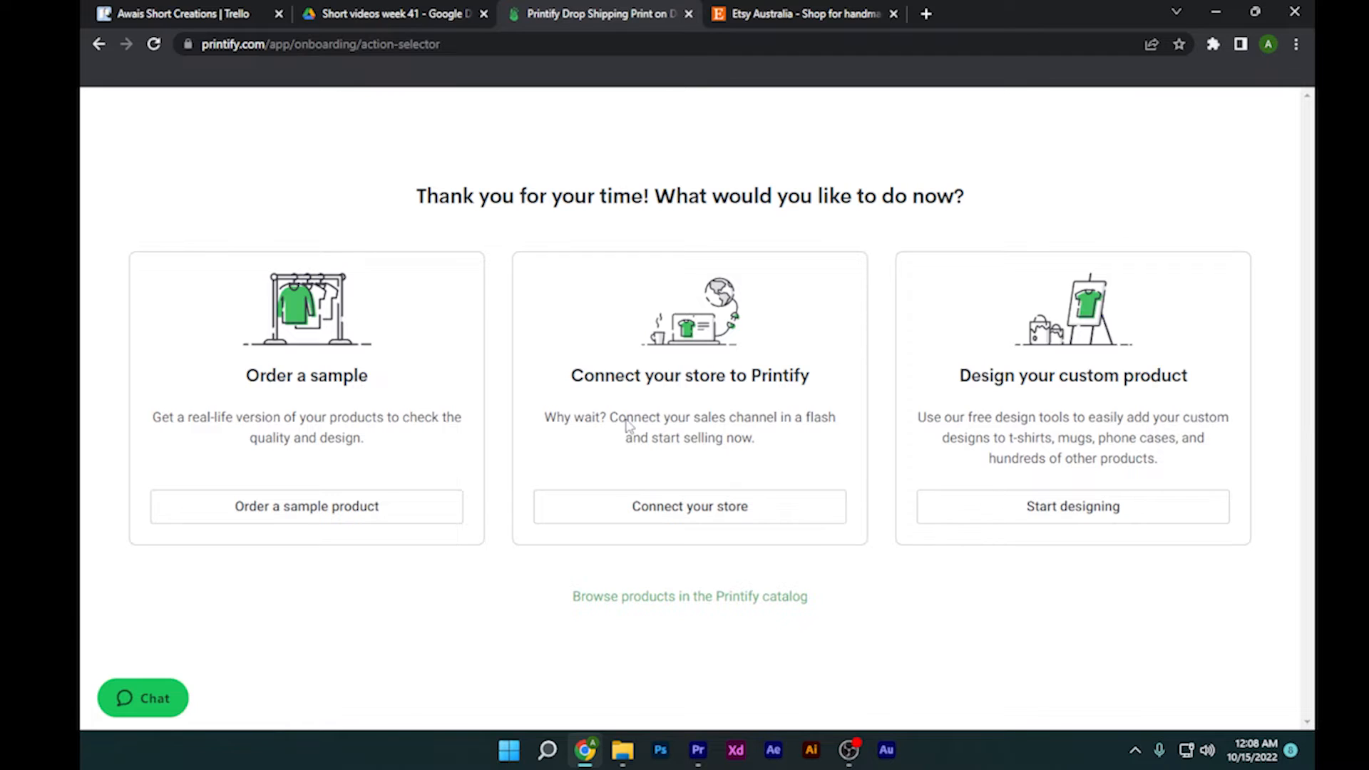
mouse_move(614, 521)
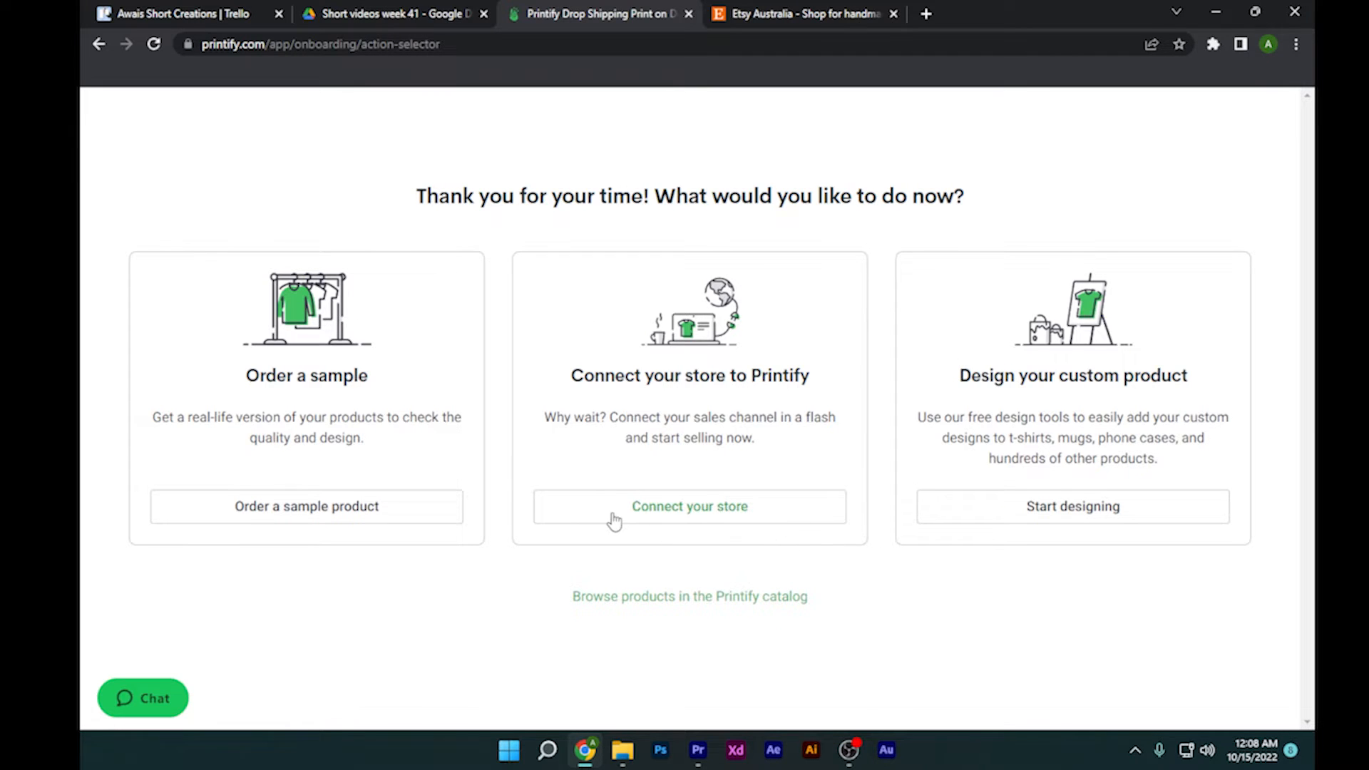
mouse_move(708, 582)
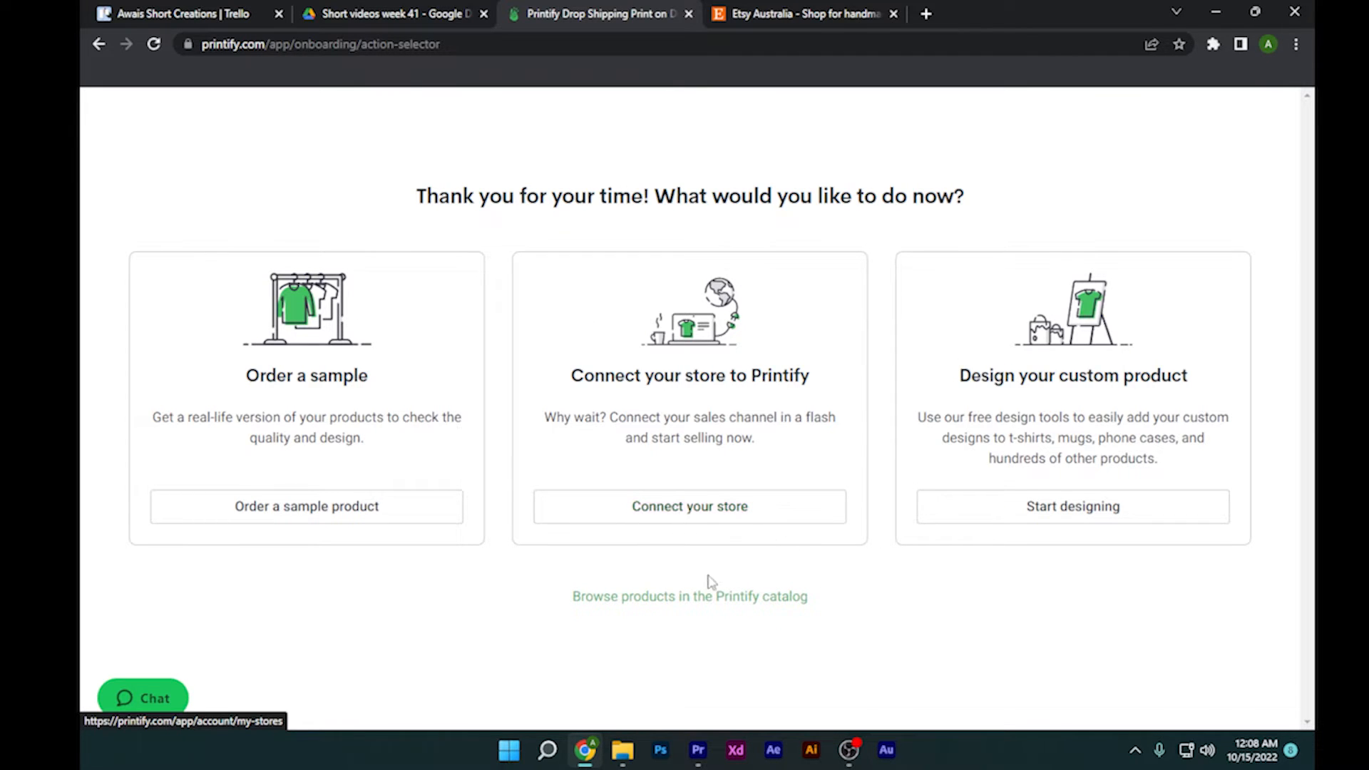
mouse_move(630, 526)
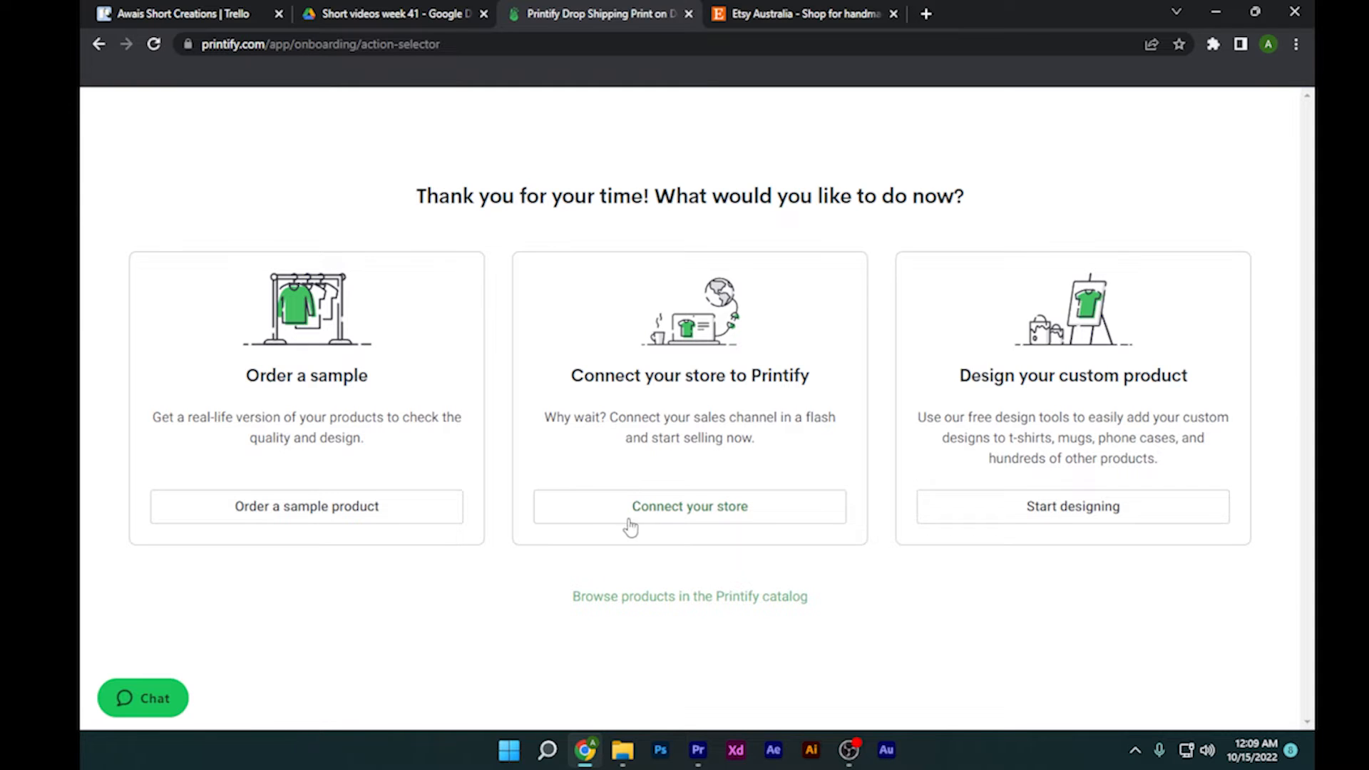
- Open Printify's My Stores page via 'Connect your store'
click(689, 506)
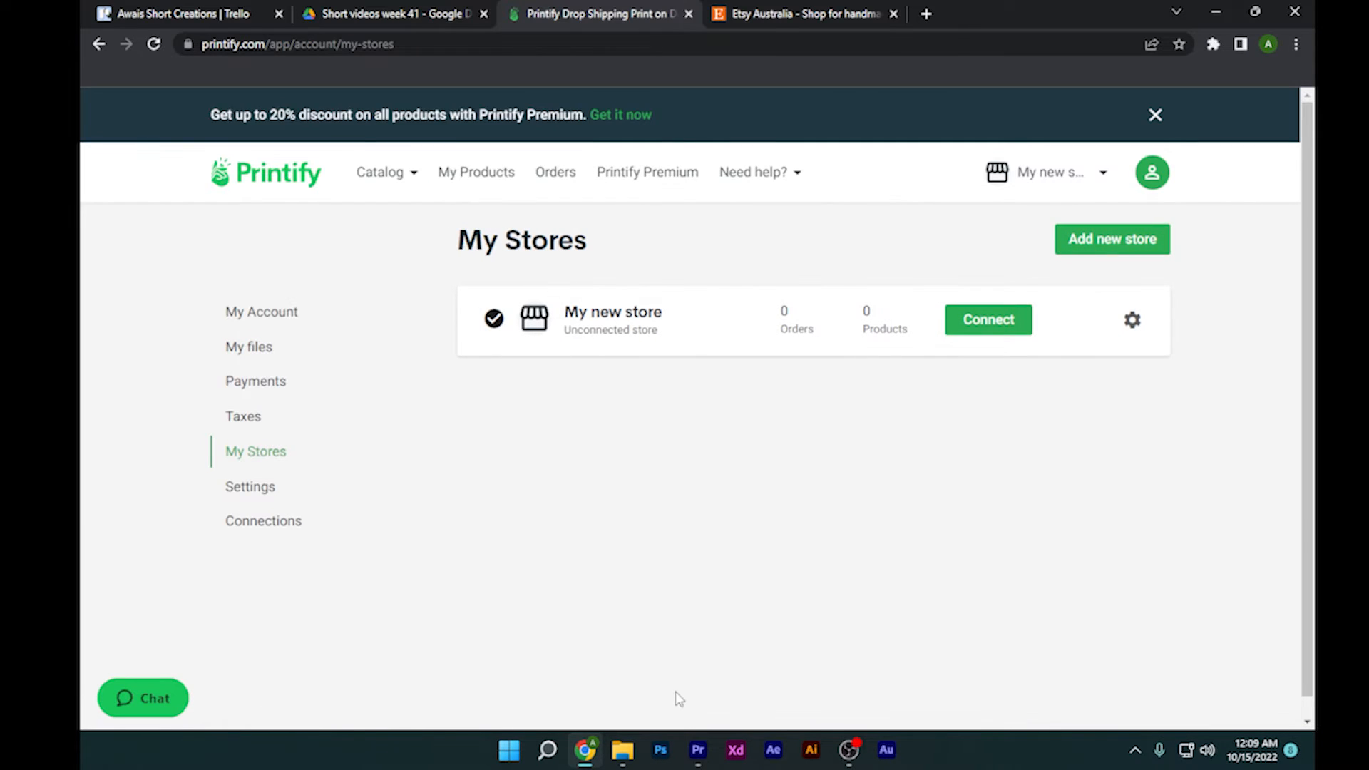
mouse_move(1074, 316)
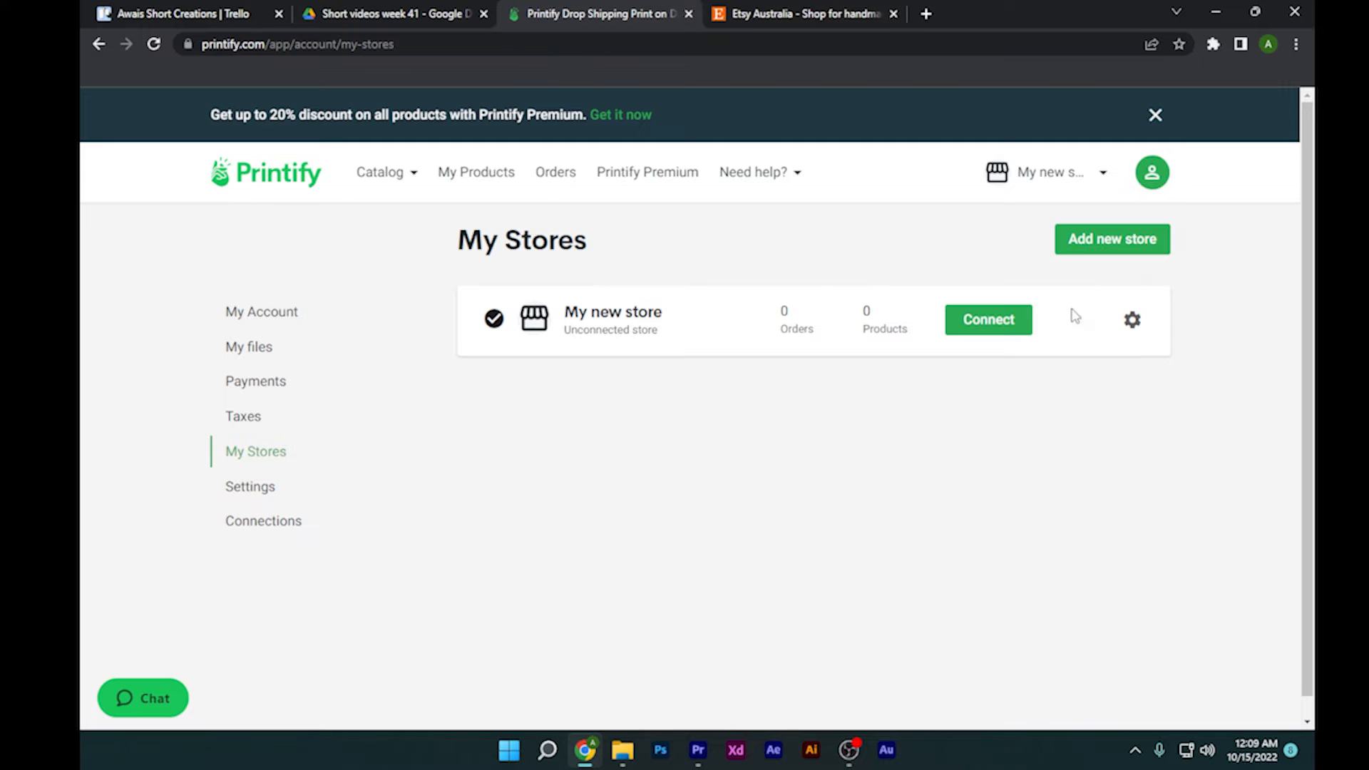
mouse_move(1083, 202)
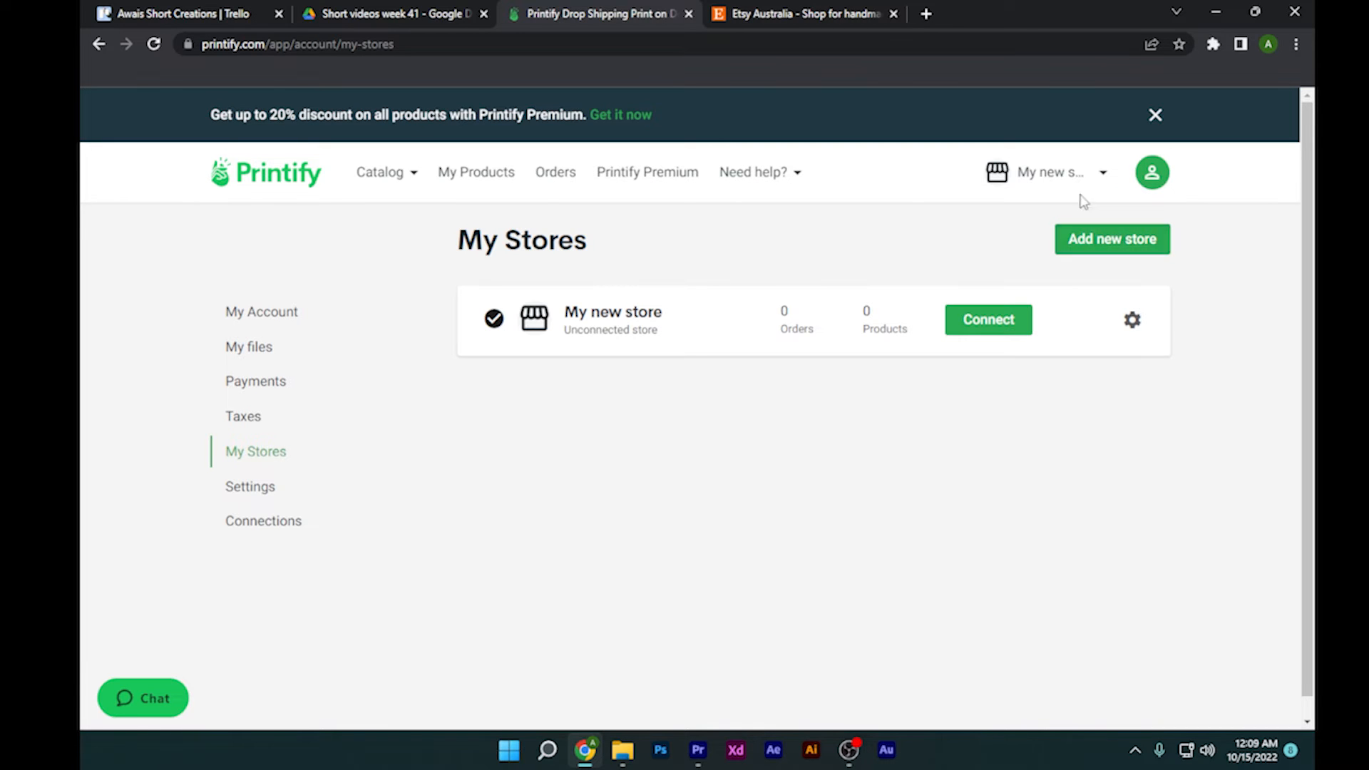
mouse_move(1112, 238)
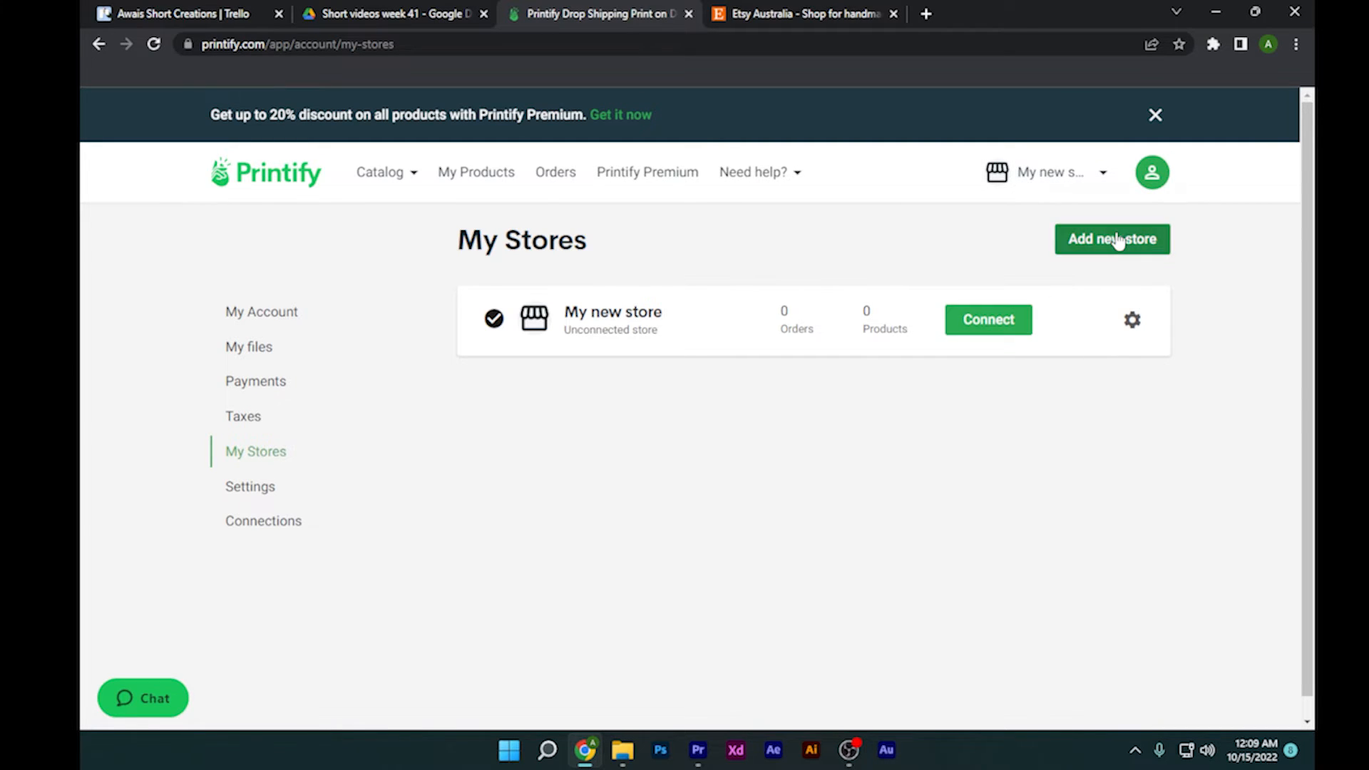
- Open the add-store platform list, checking the signed-in Etsy account along the way
click(1112, 239)
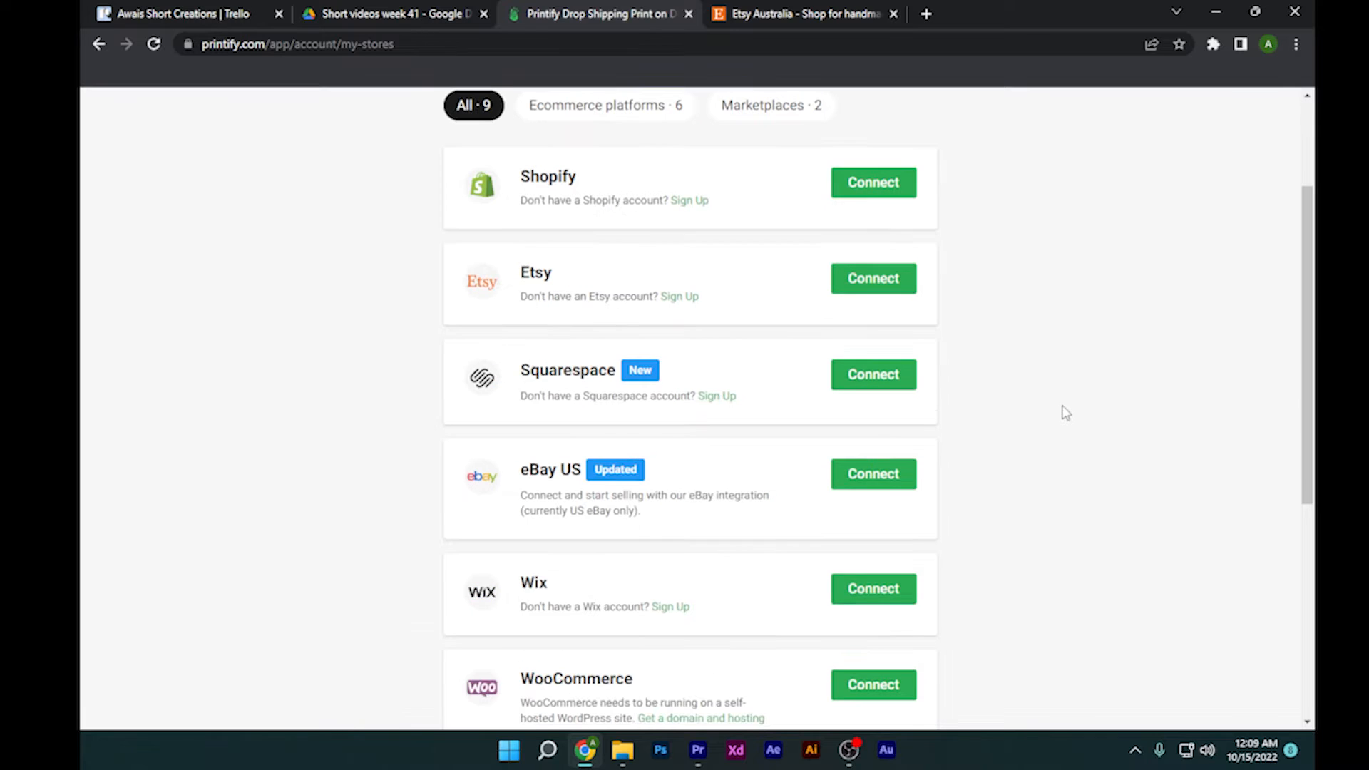
mouse_move(568, 289)
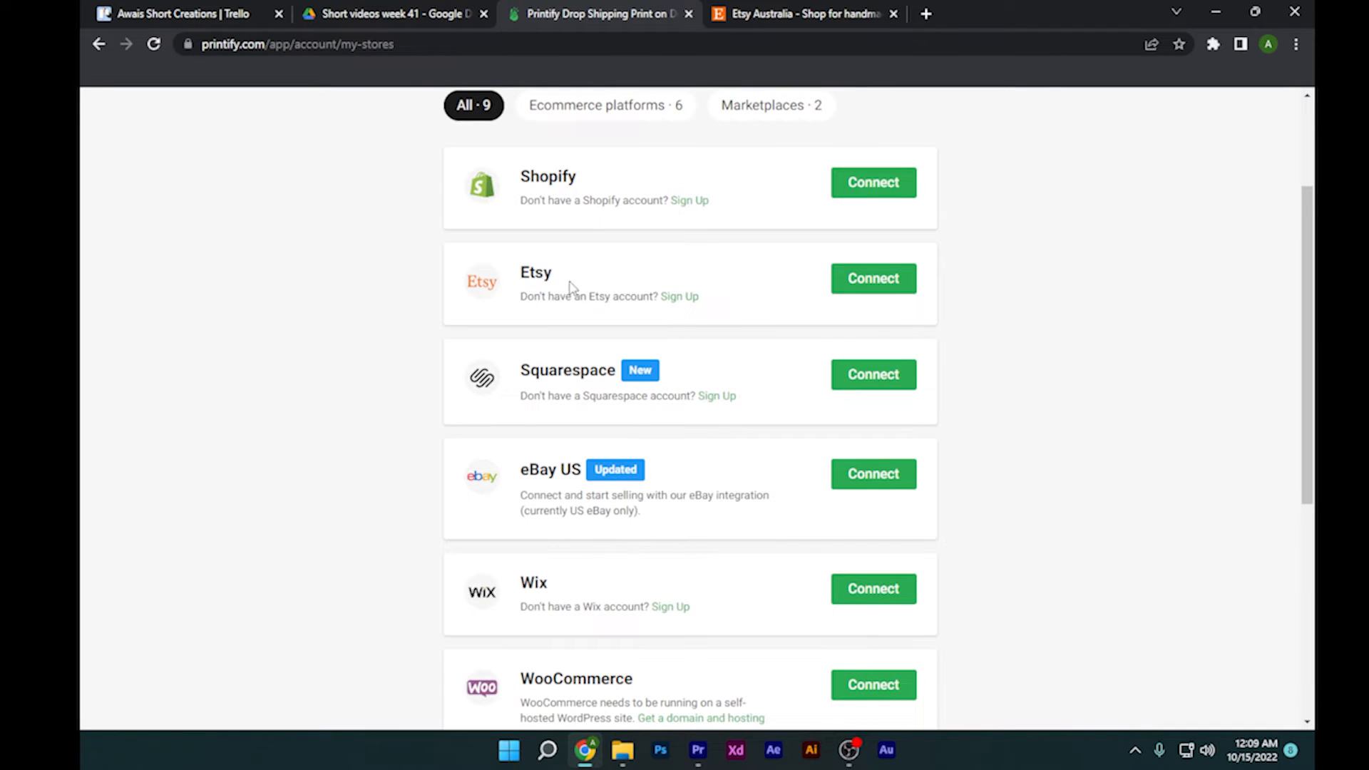
mouse_move(444, 320)
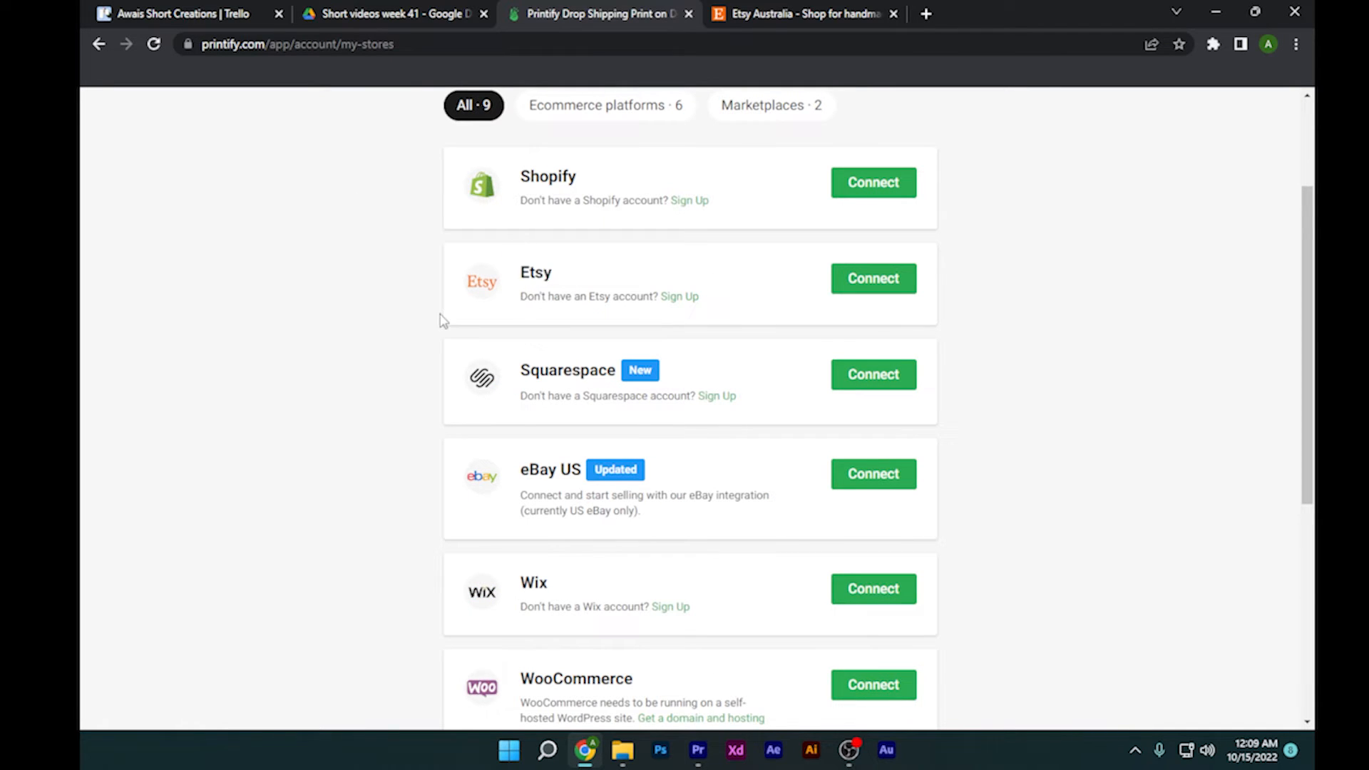
click(804, 15)
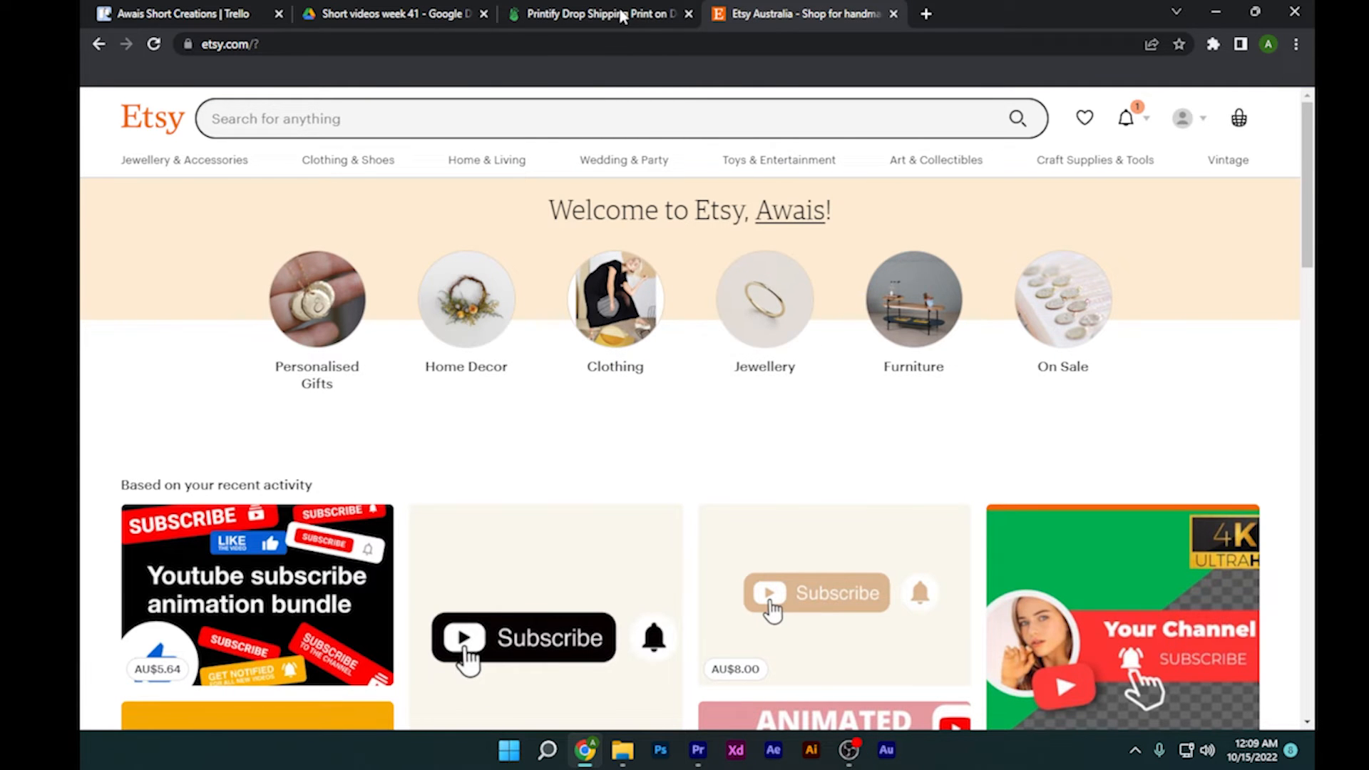
click(599, 13)
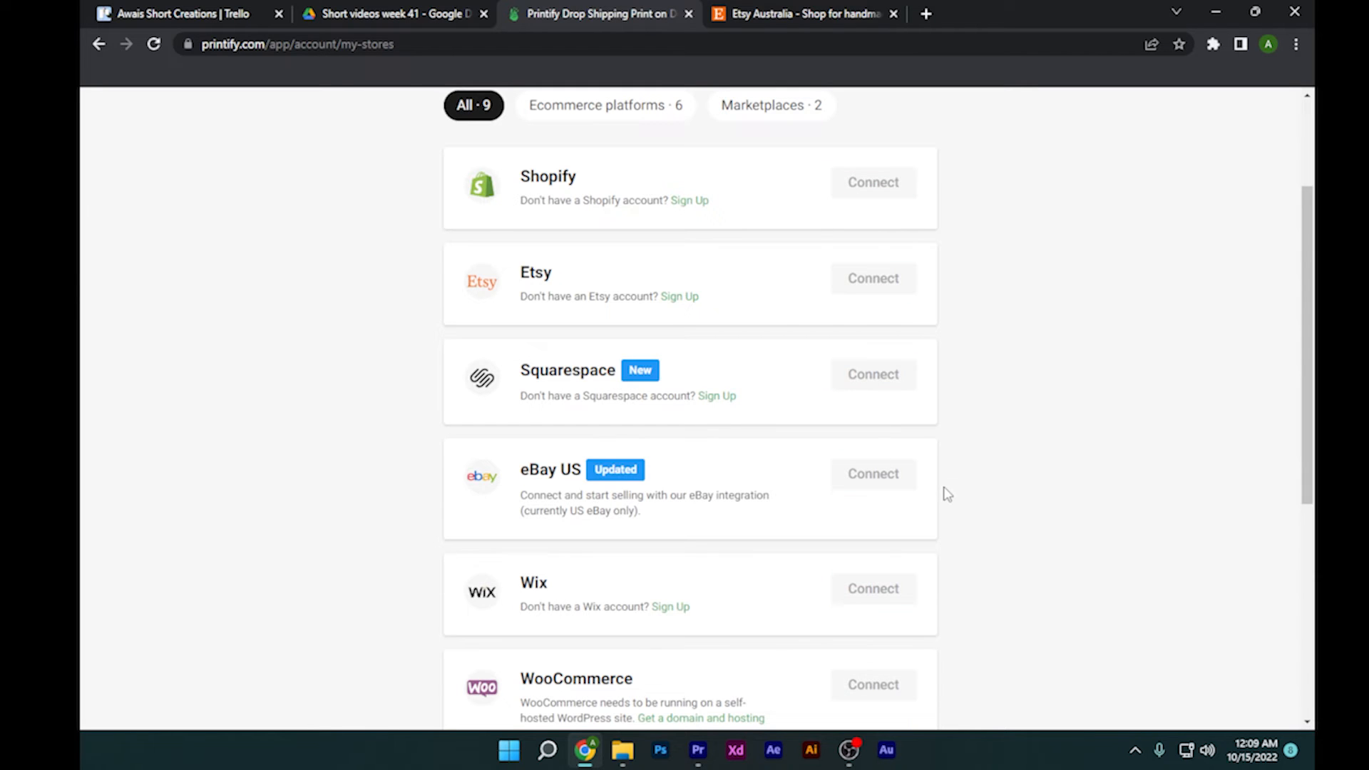
- Choose Etsy as the platform and grant Printify access on Etsy's authorization page
click(872, 277)
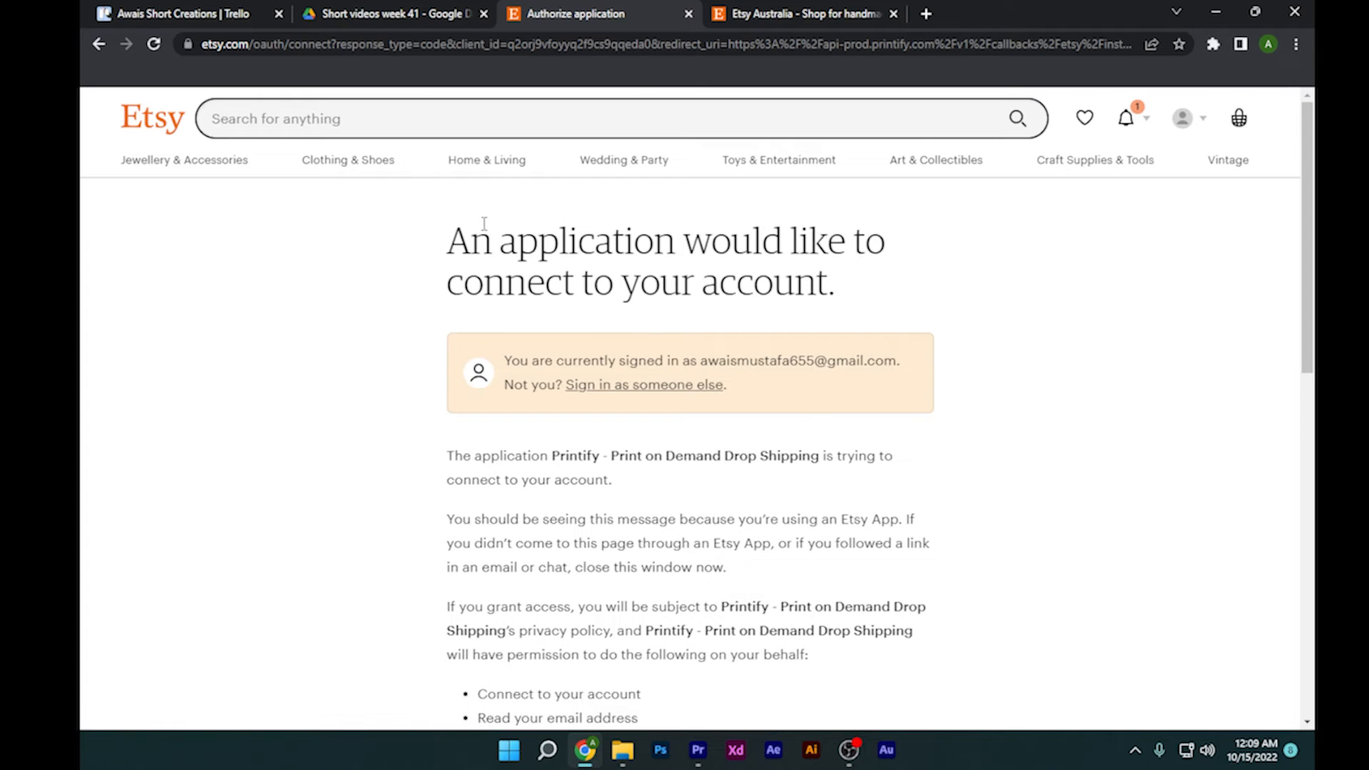
mouse_move(915, 296)
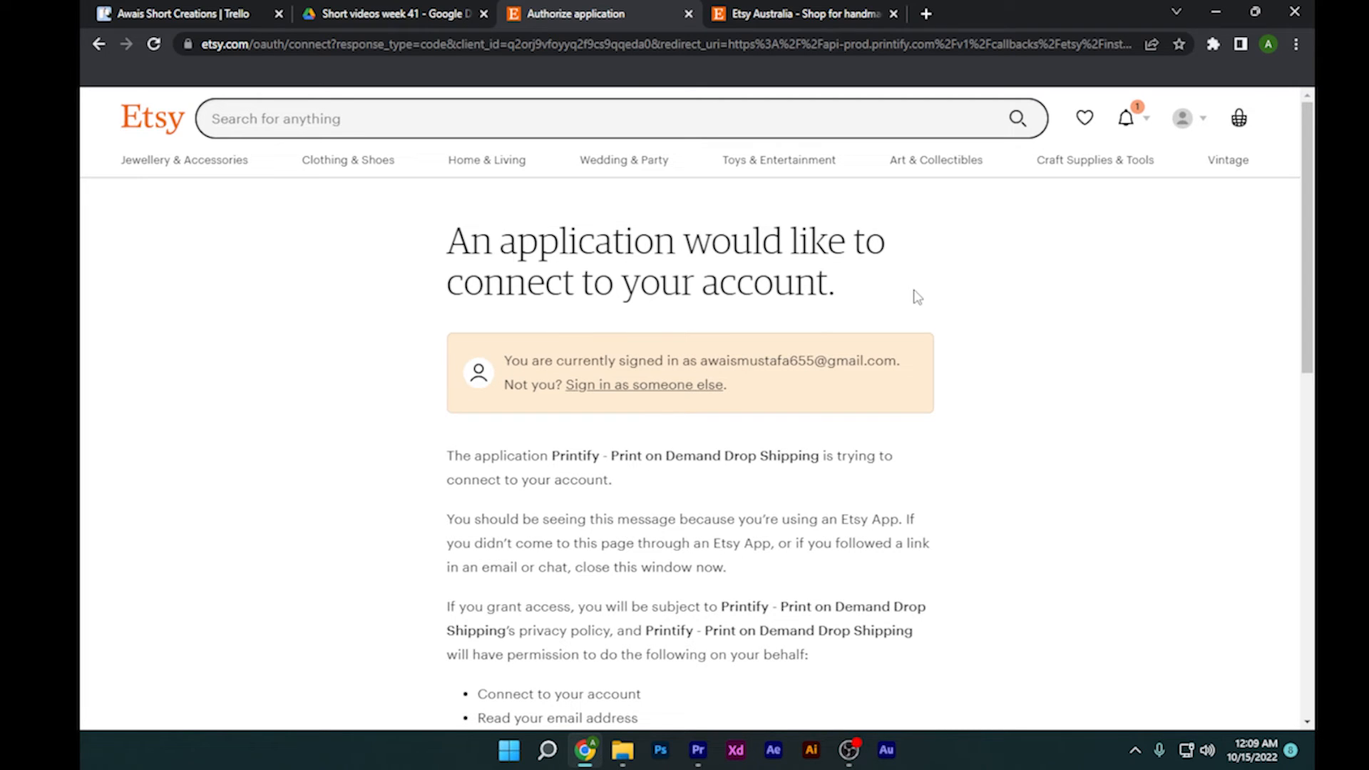
scroll(down, 3)
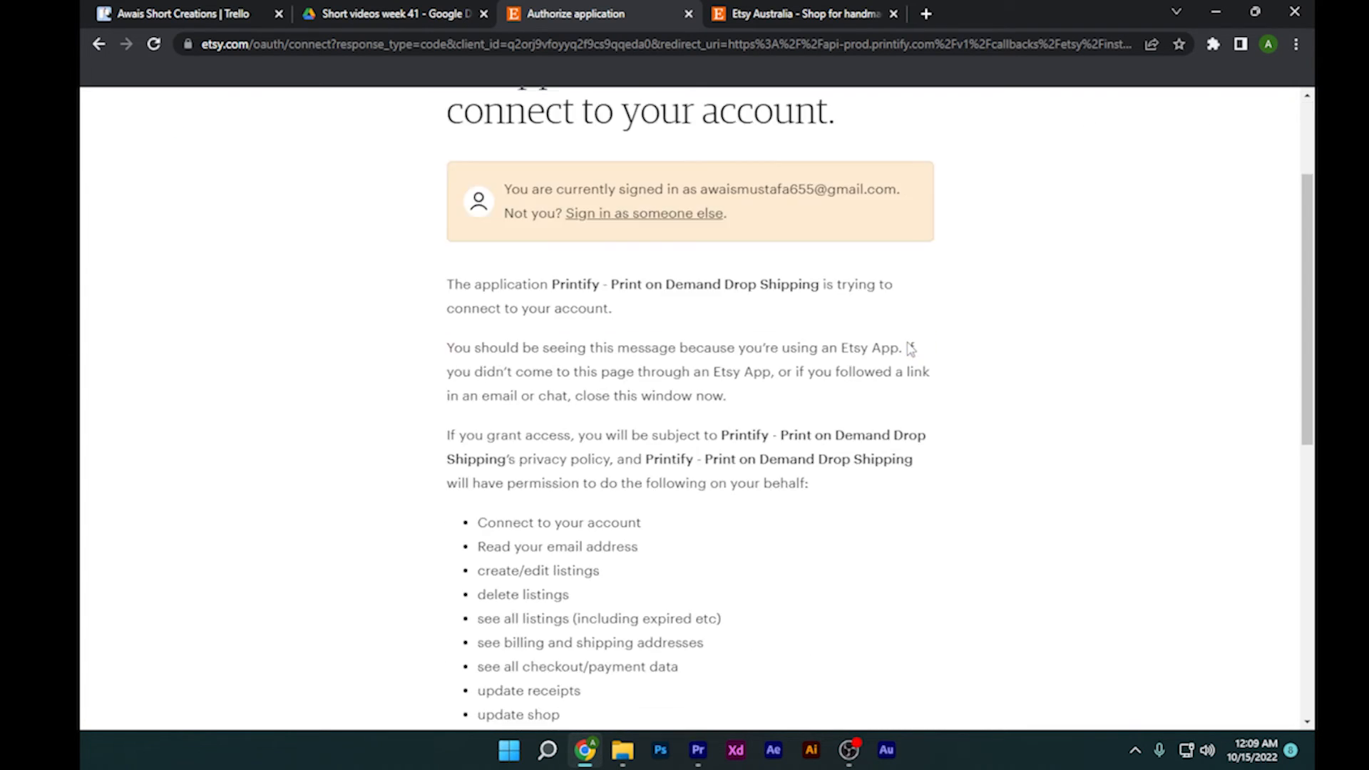
scroll(down, 3)
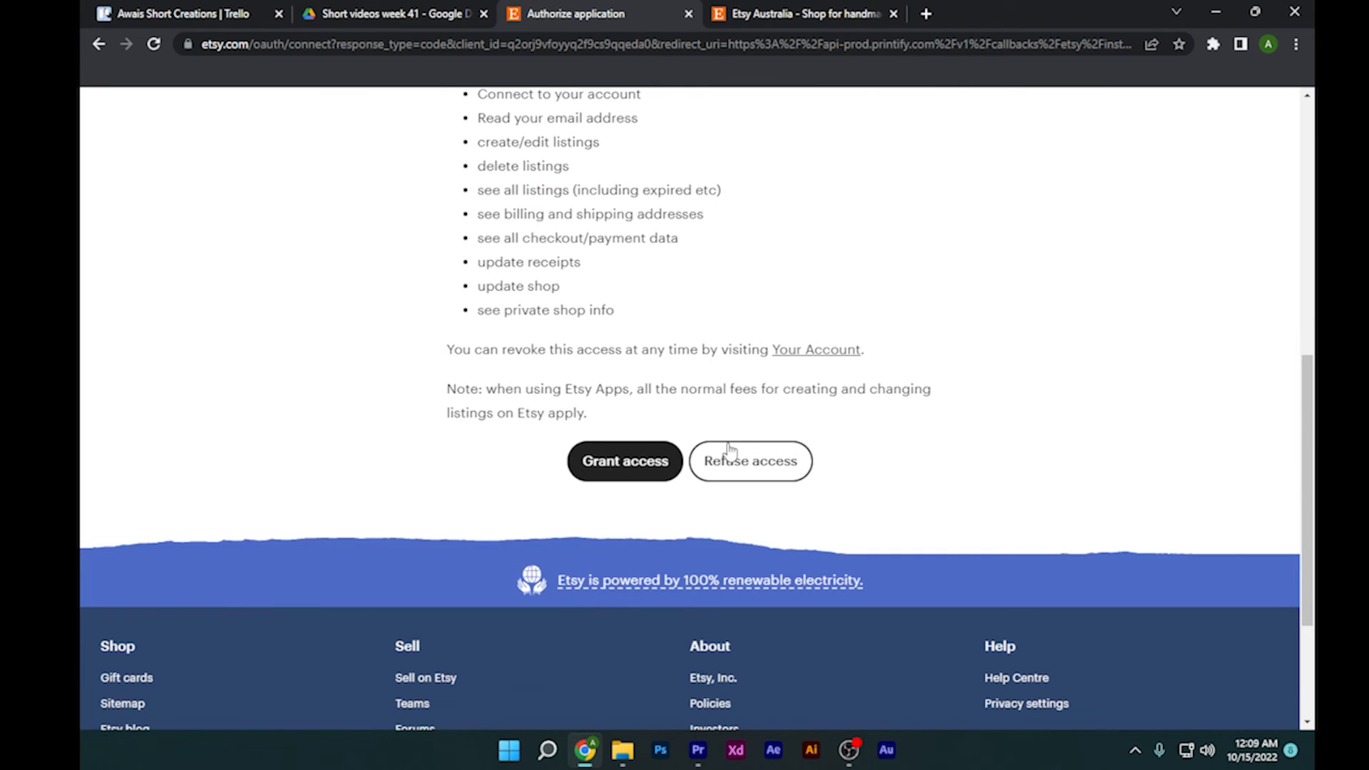
click(625, 462)
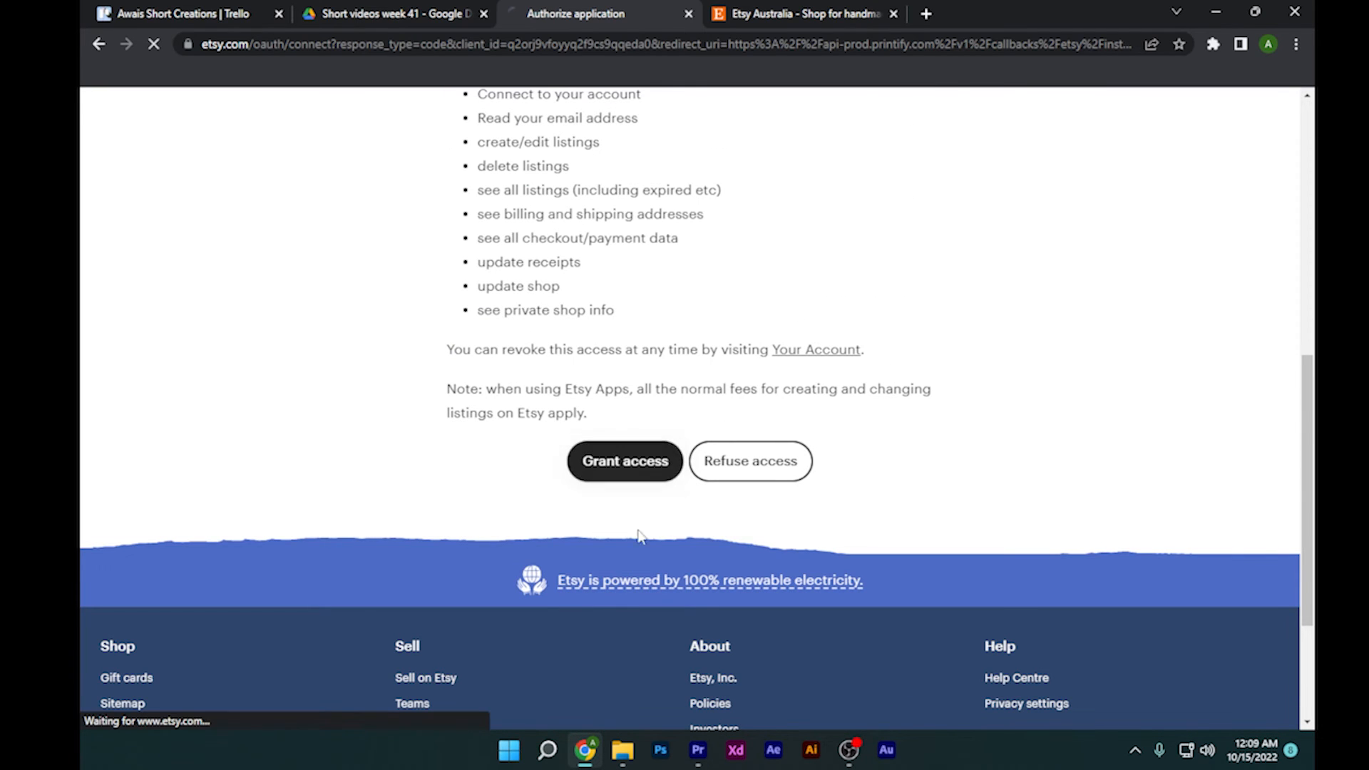
scroll(up, 3)
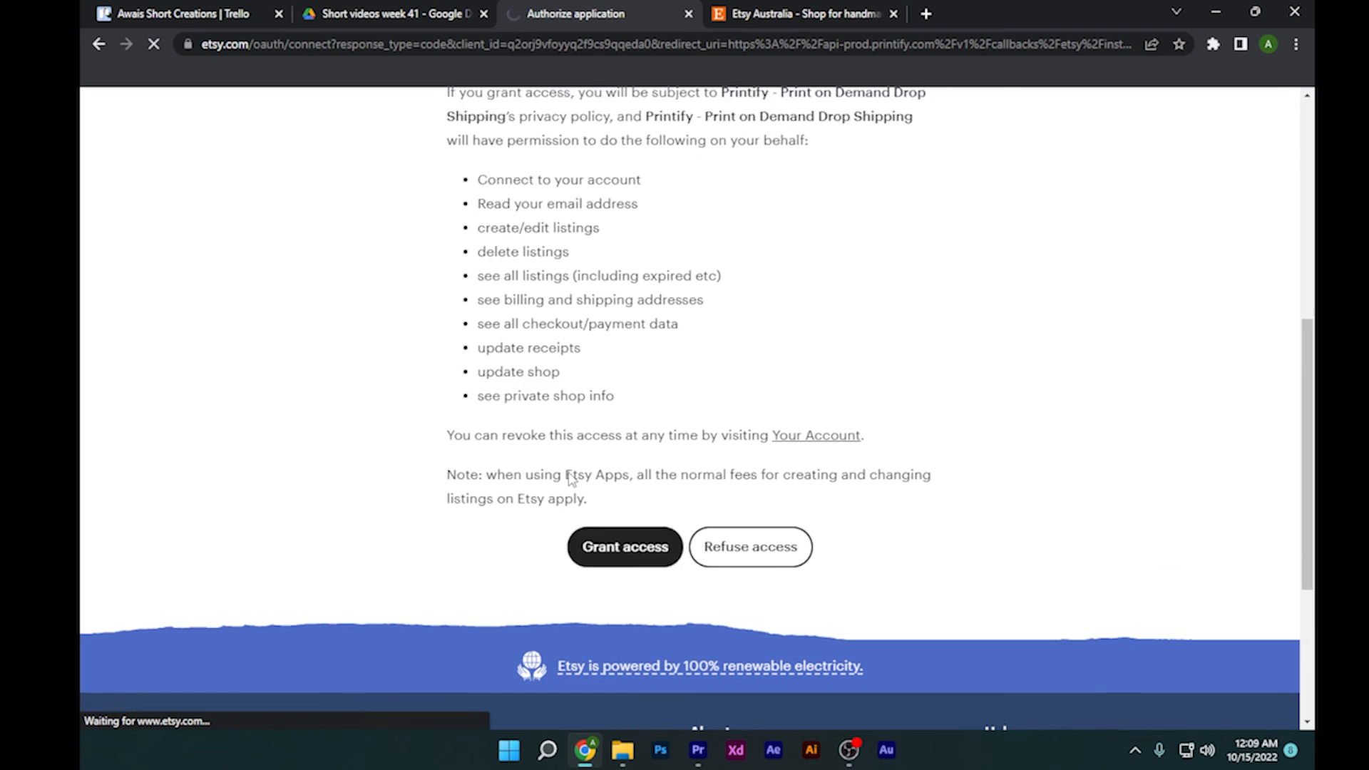
click(624, 547)
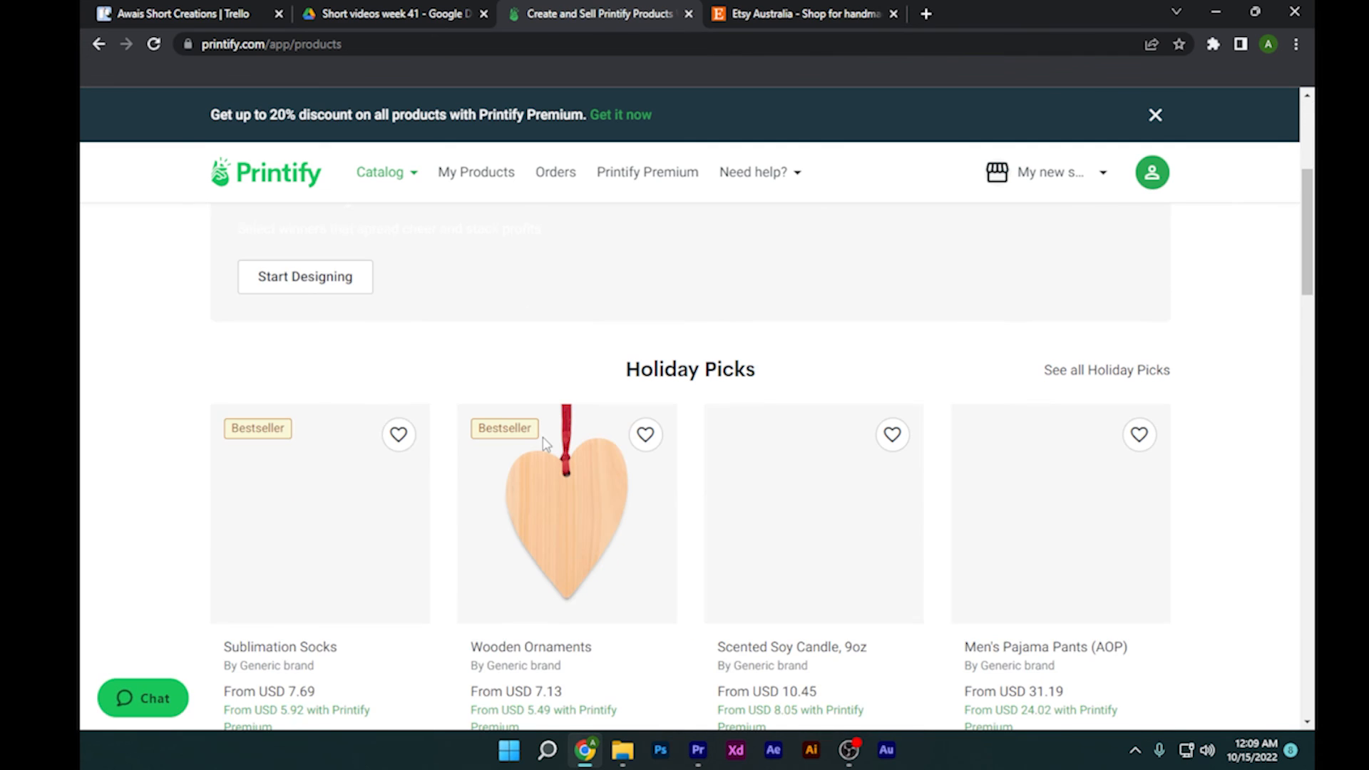
- Scroll the Printify catalog down to Holiday Picks like Sublimation Socks and Wooden Ornaments
scroll(down, 3)
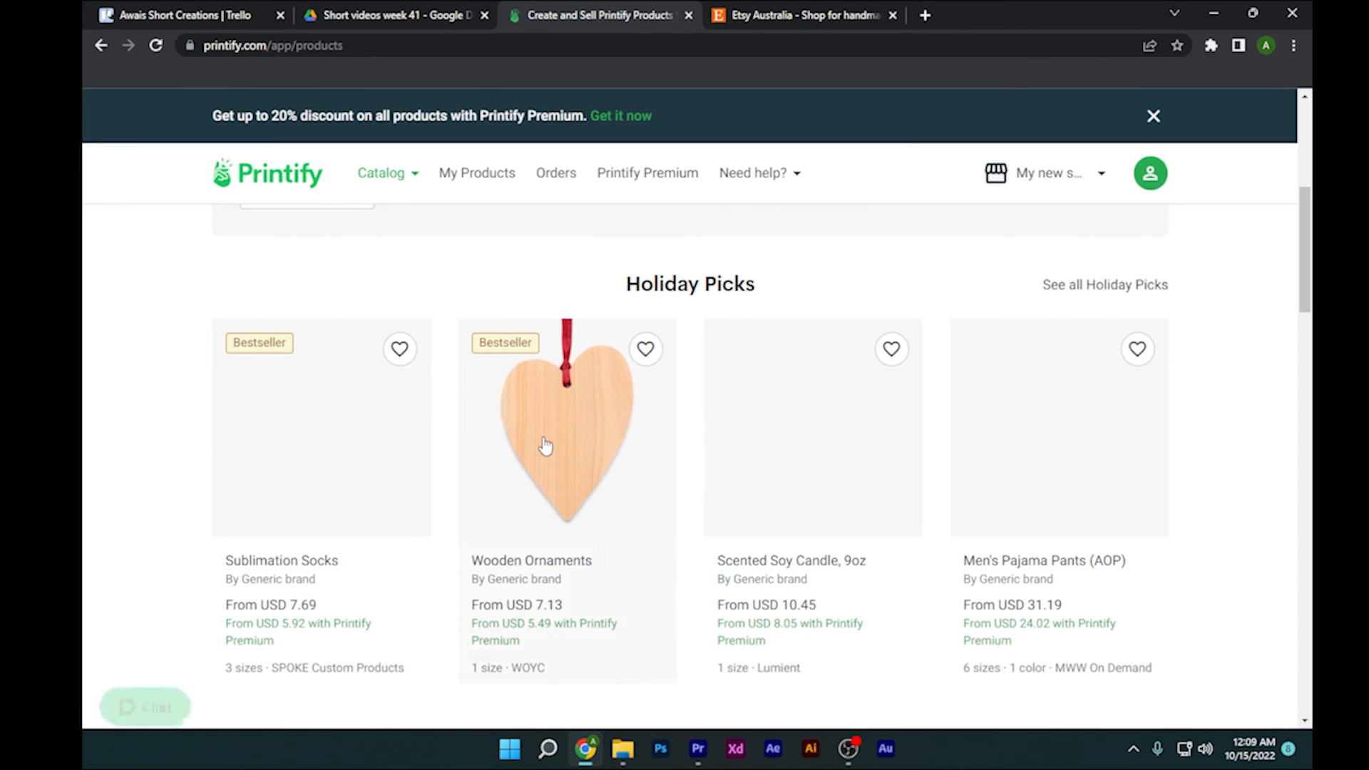